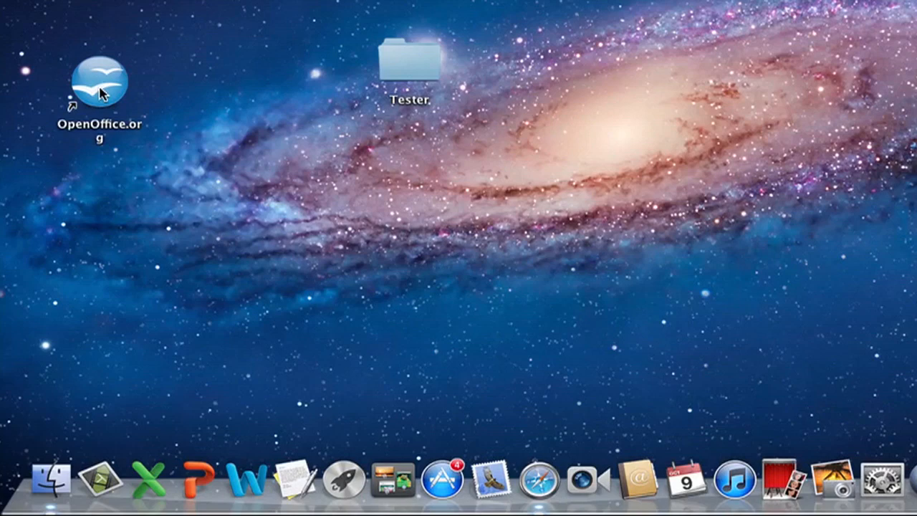
mouse_move(109, 92)
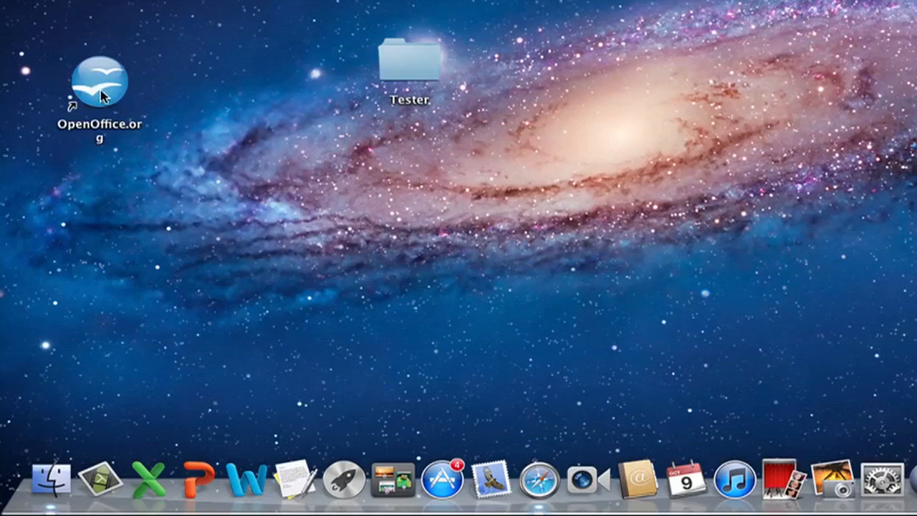
mouse_move(93, 84)
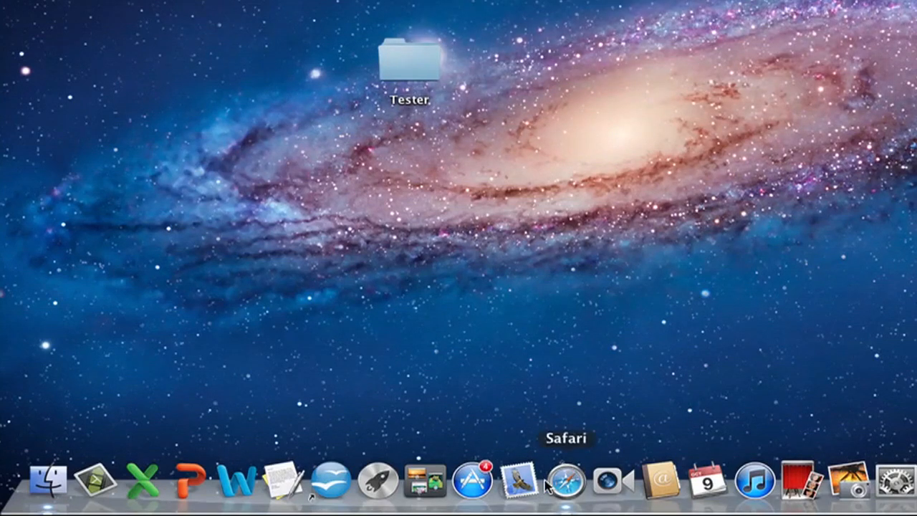
mouse_move(323, 492)
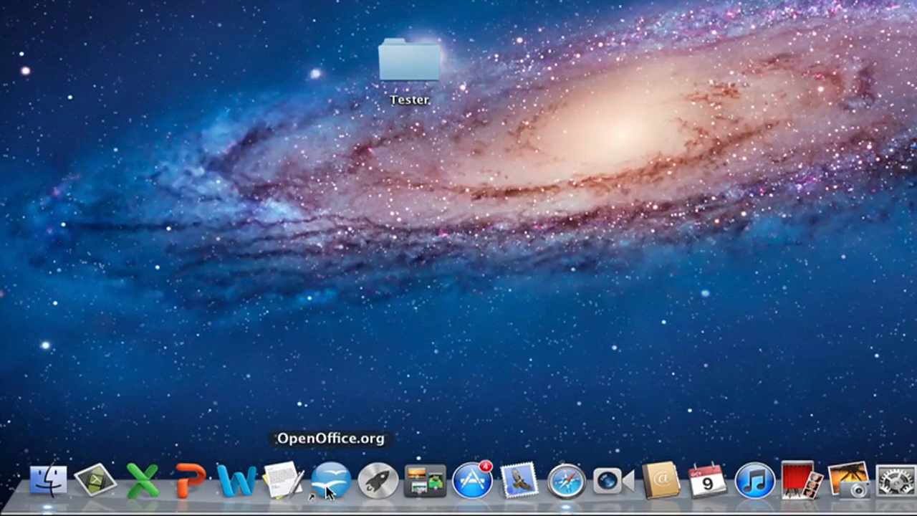
mouse_move(380, 492)
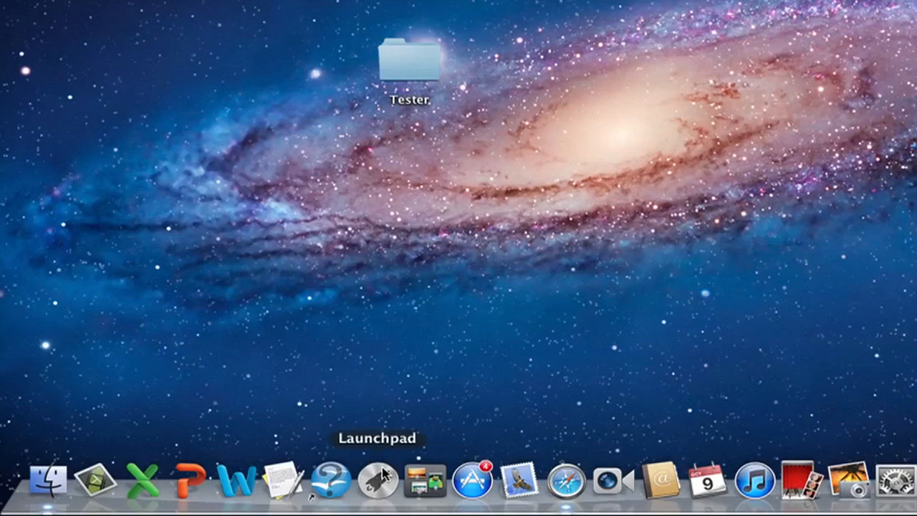
mouse_move(329, 490)
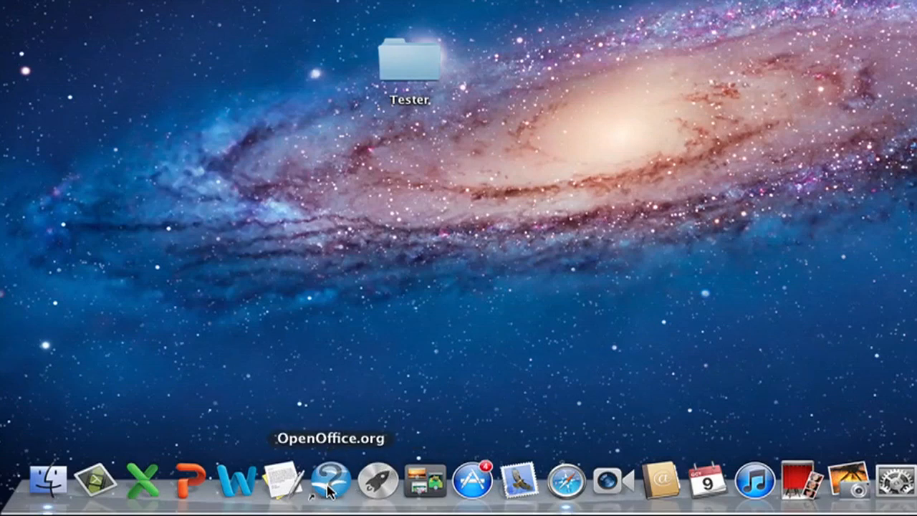
Remove the OpenOffice.org shortcut from the Dock via its context menu
right_click(327, 490)
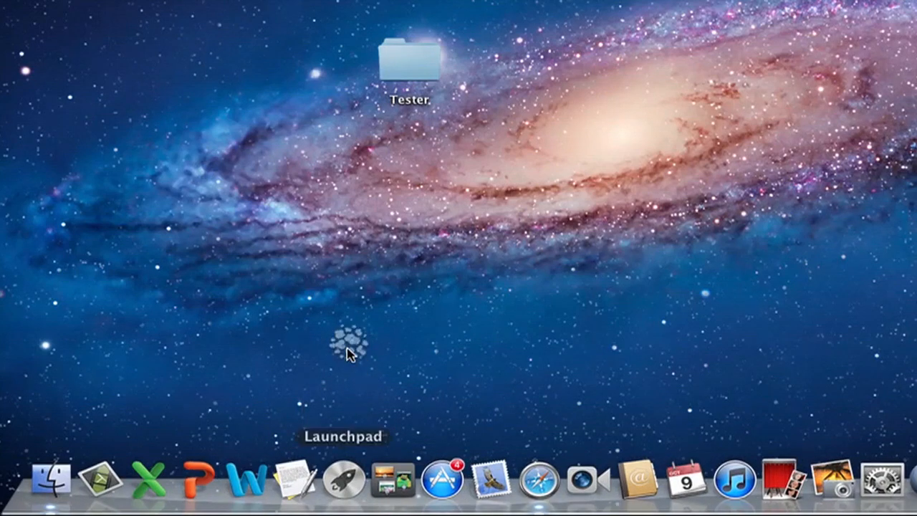
Bring up a Finder window showing the Applications folder with OpenOffice.org listed
click(46, 490)
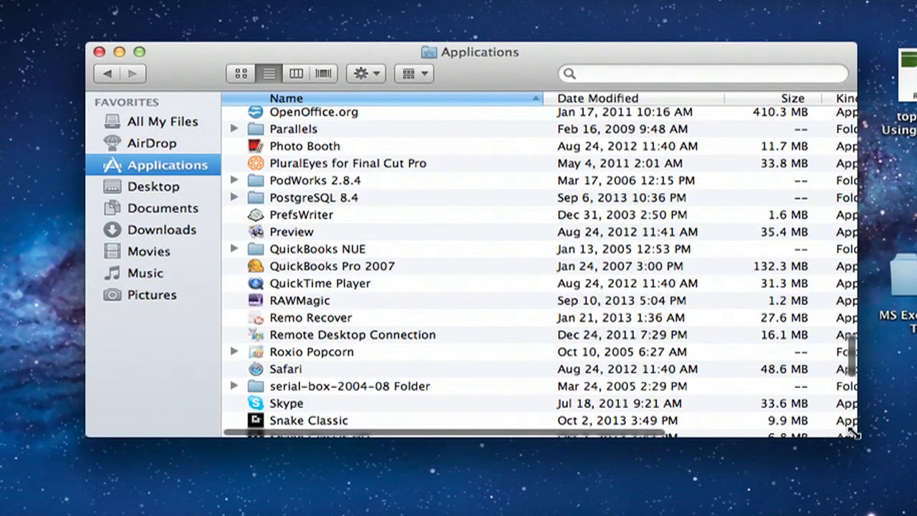
mouse_move(309, 114)
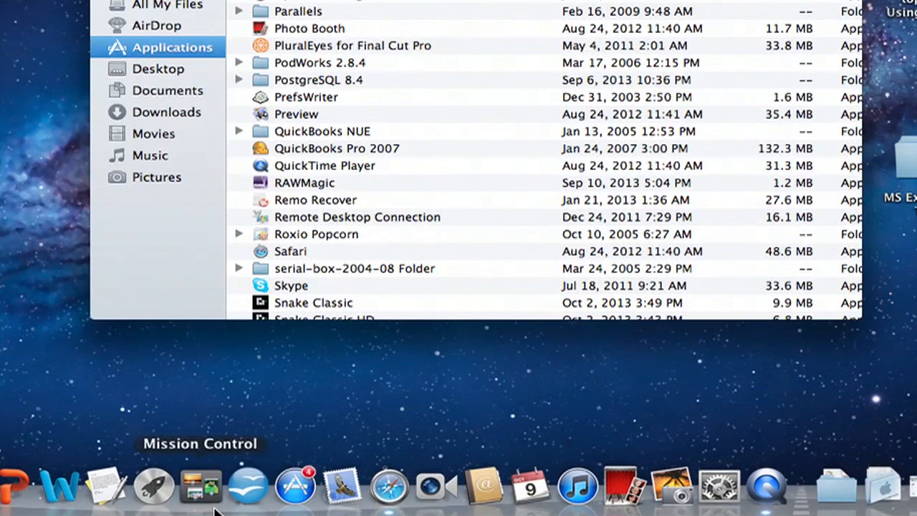
mouse_move(250, 490)
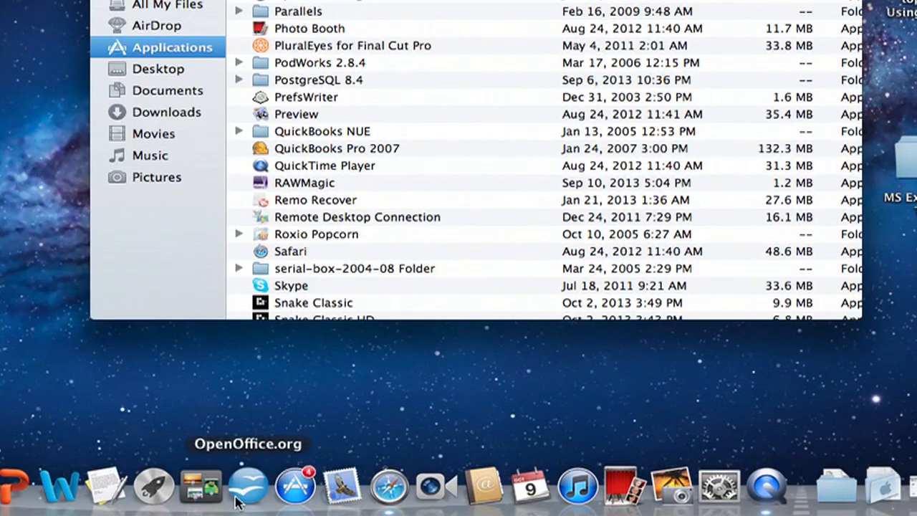
mouse_move(331, 414)
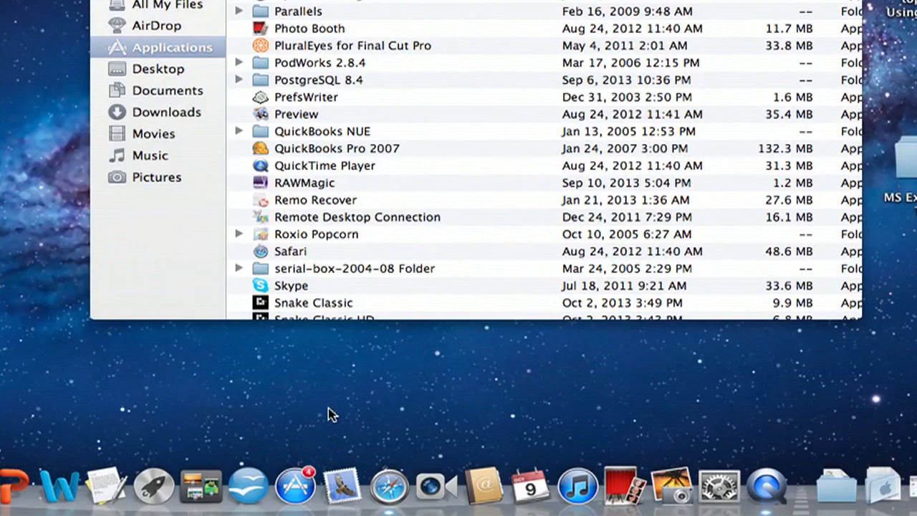
mouse_move(207, 123)
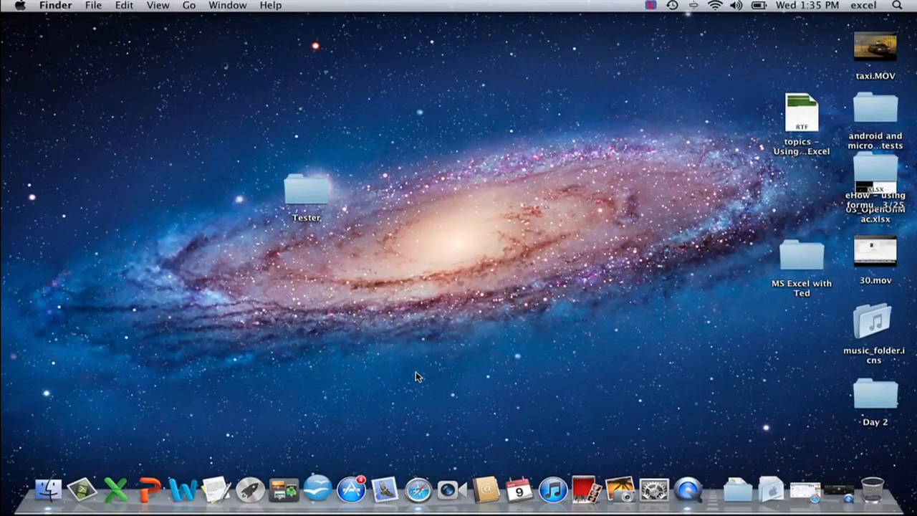
Launch OpenOffice.org from its Dock shortcut so the splash screen appears
click(321, 498)
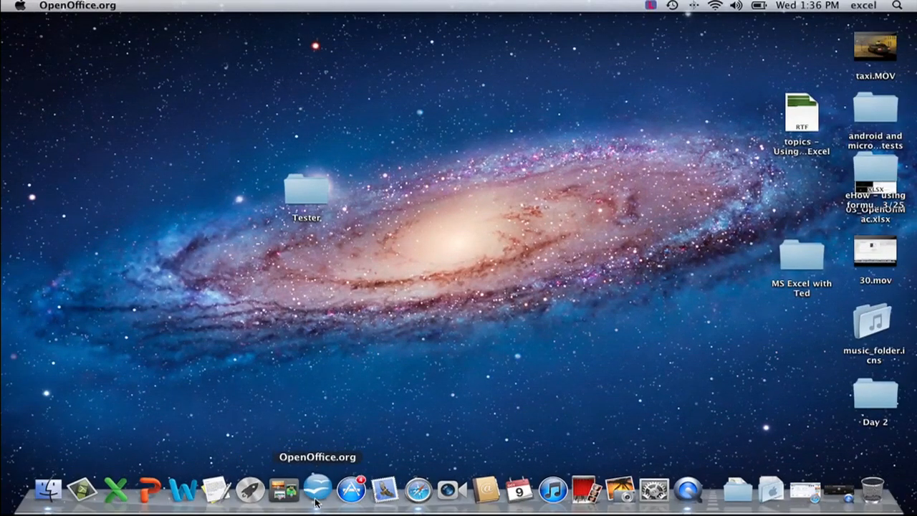
click(318, 500)
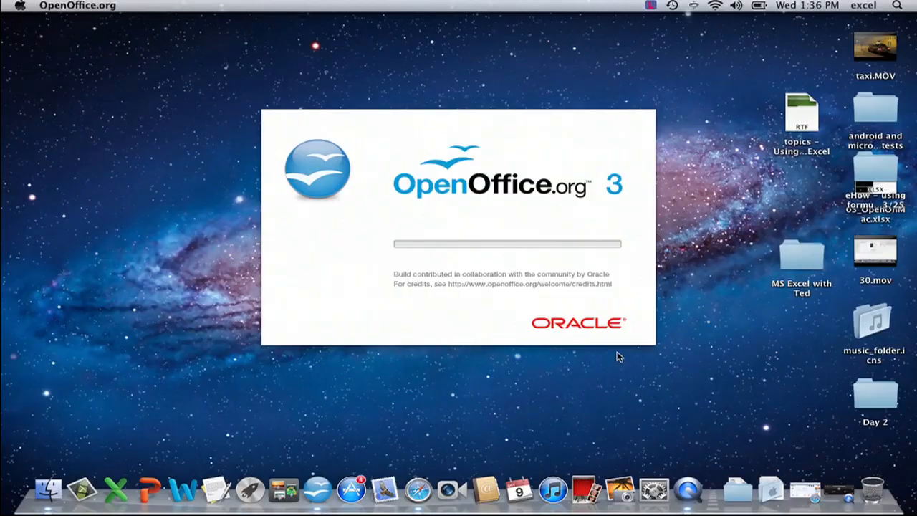